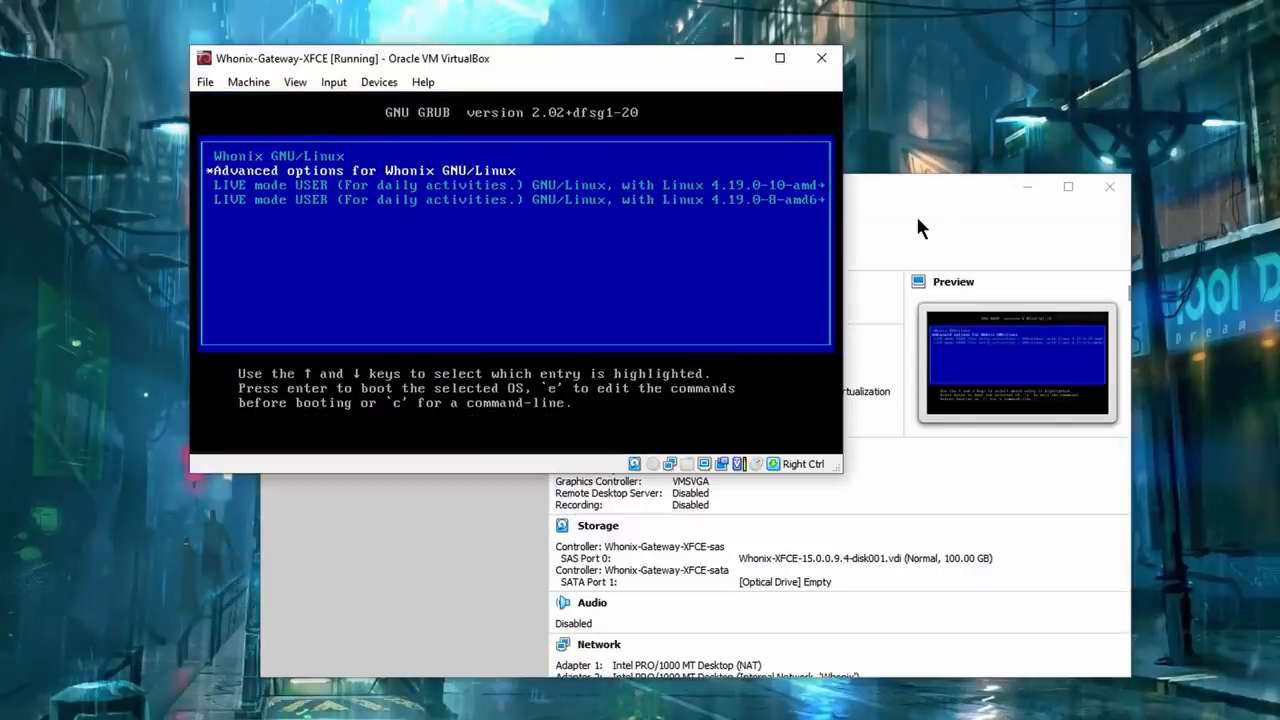
# Boot the Whonix Gateway from its LIVE mode USER GRUB entry.
pyautogui.press('Down')
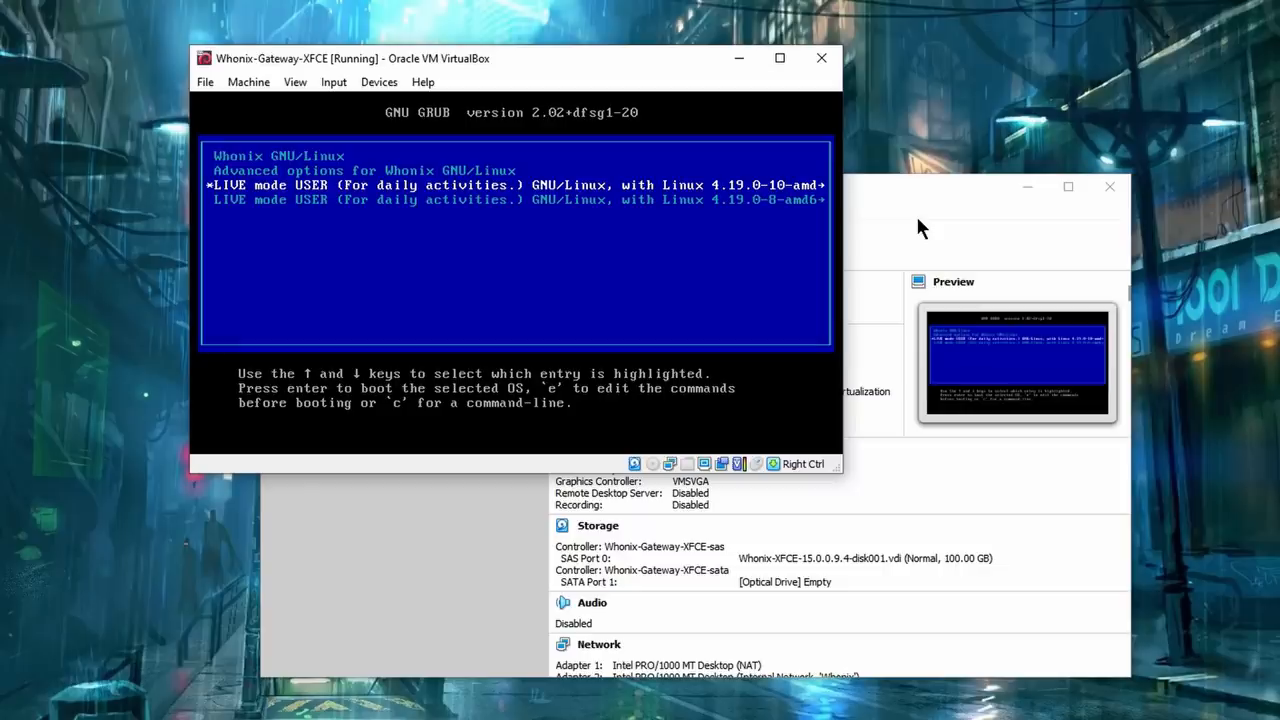
pyautogui.press('Return')
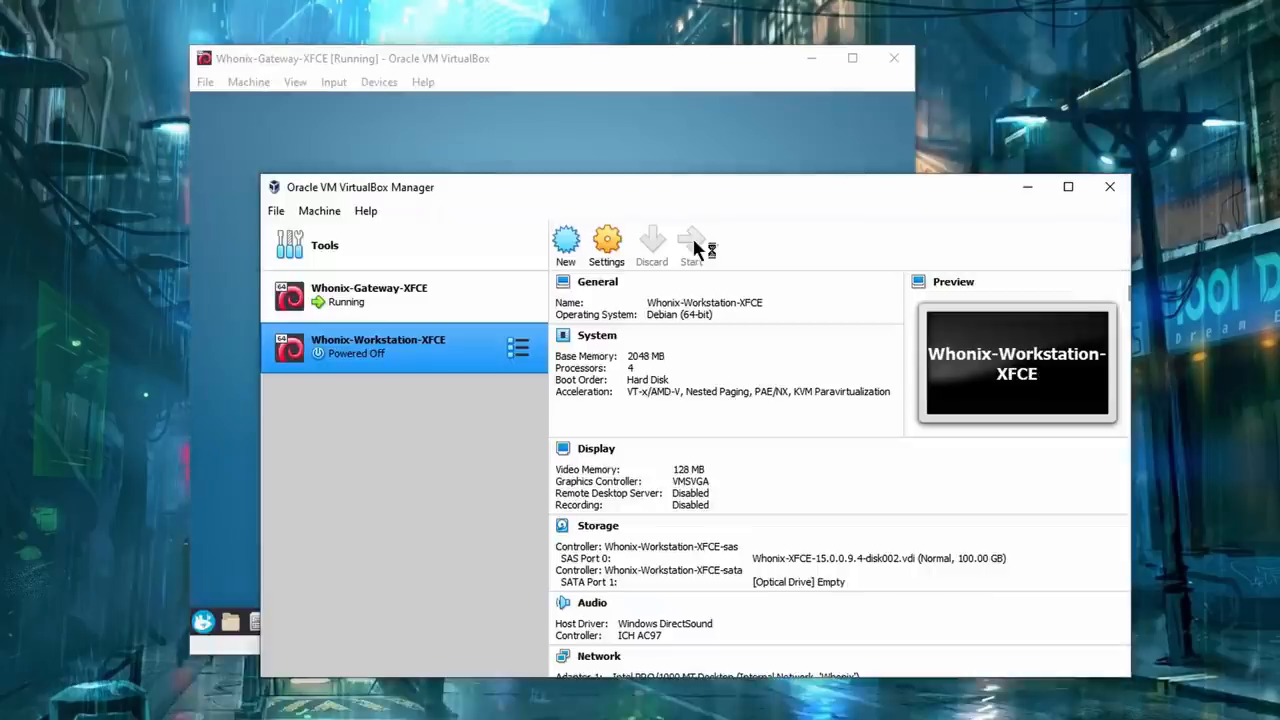
# Start the powered-off Whonix-Workstation-XFCE virtual machine.
pyautogui.click(691, 245)
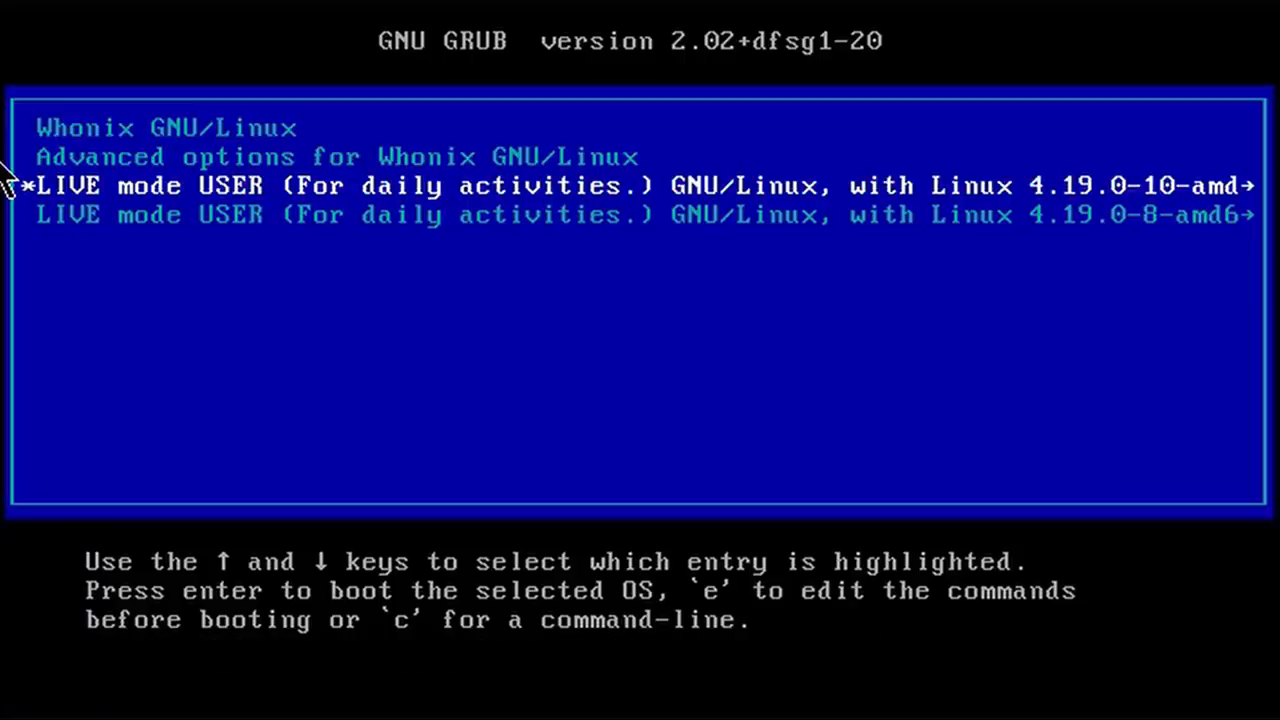
# Boot the Workstation from the highlighted LIVE mode USER GRUB entry.
pyautogui.press('Return')
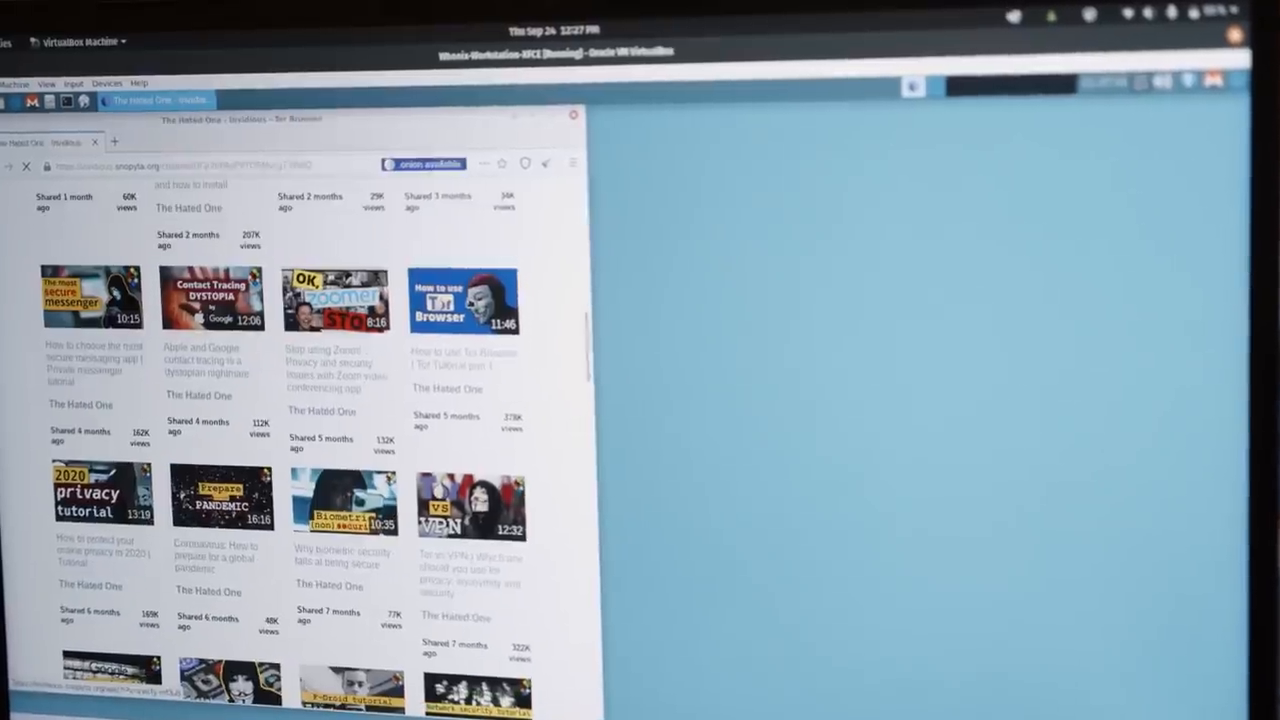
# Close Tor Browser to move on to the synchronized Monero wallet.
pyautogui.click(463, 297)
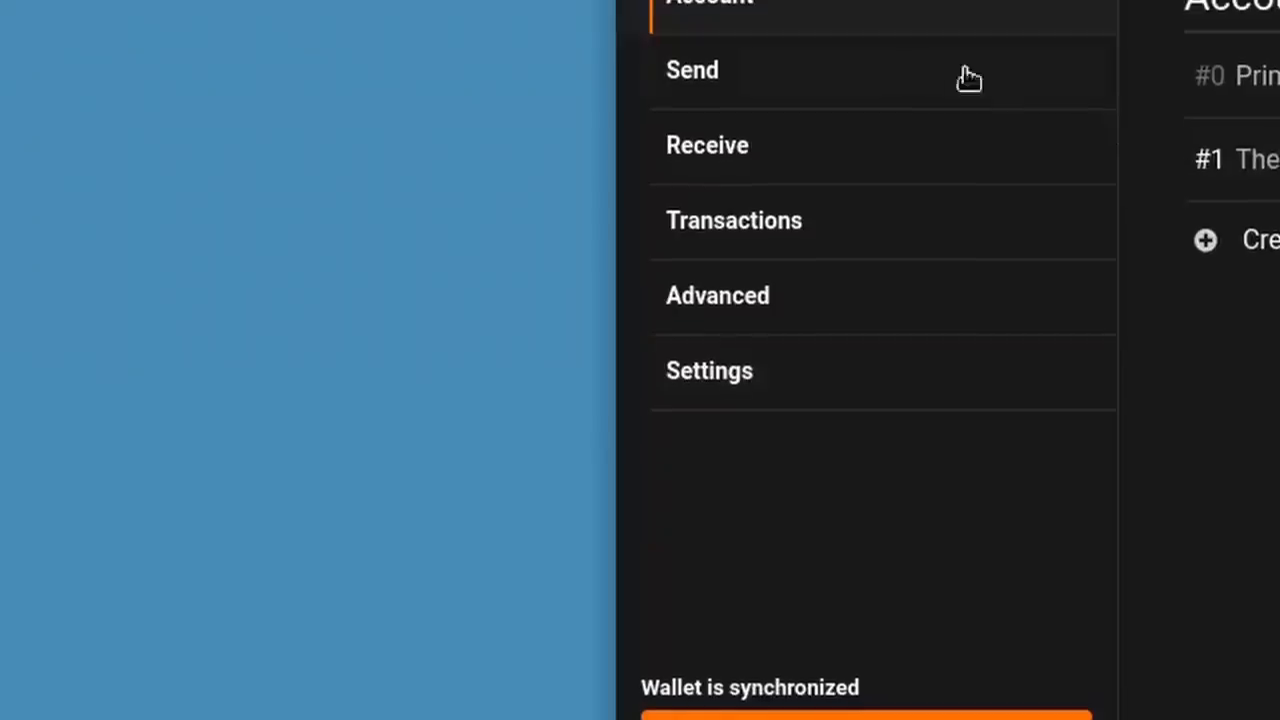
# Launch OnionShare from the Whisker menu's Internet category.
pyautogui.click(692, 70)
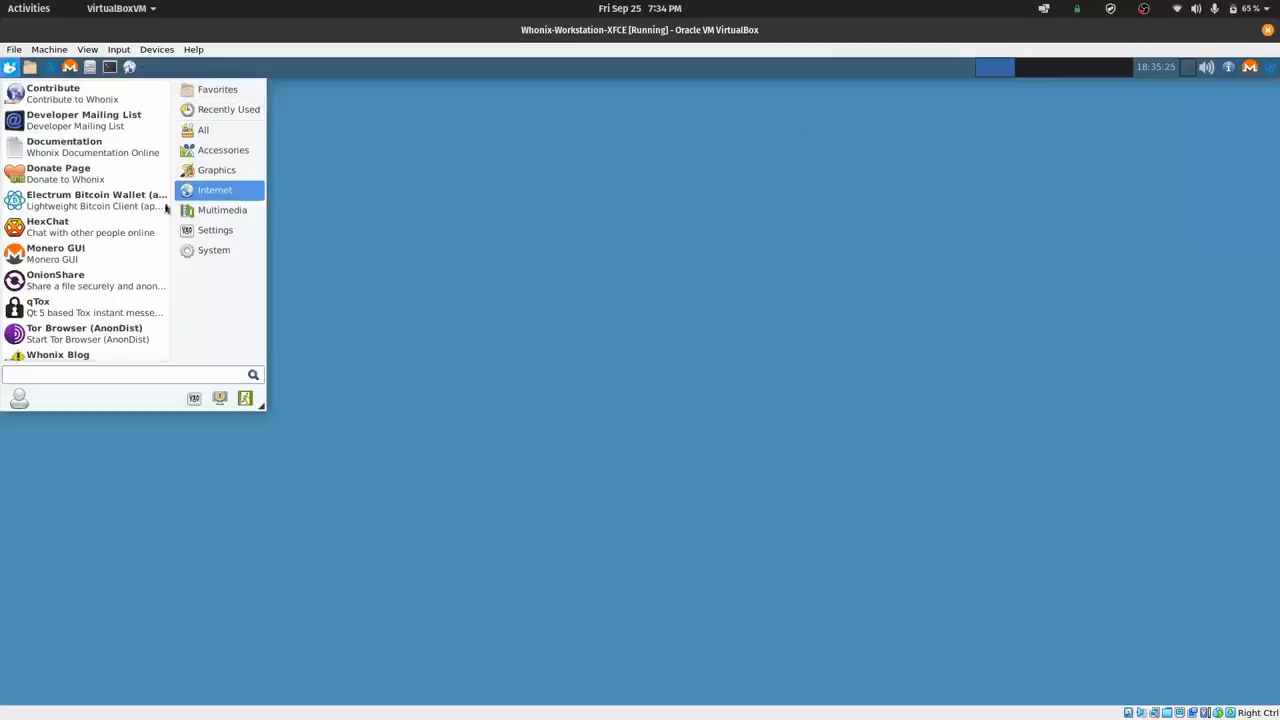
pyautogui.click(55, 274)
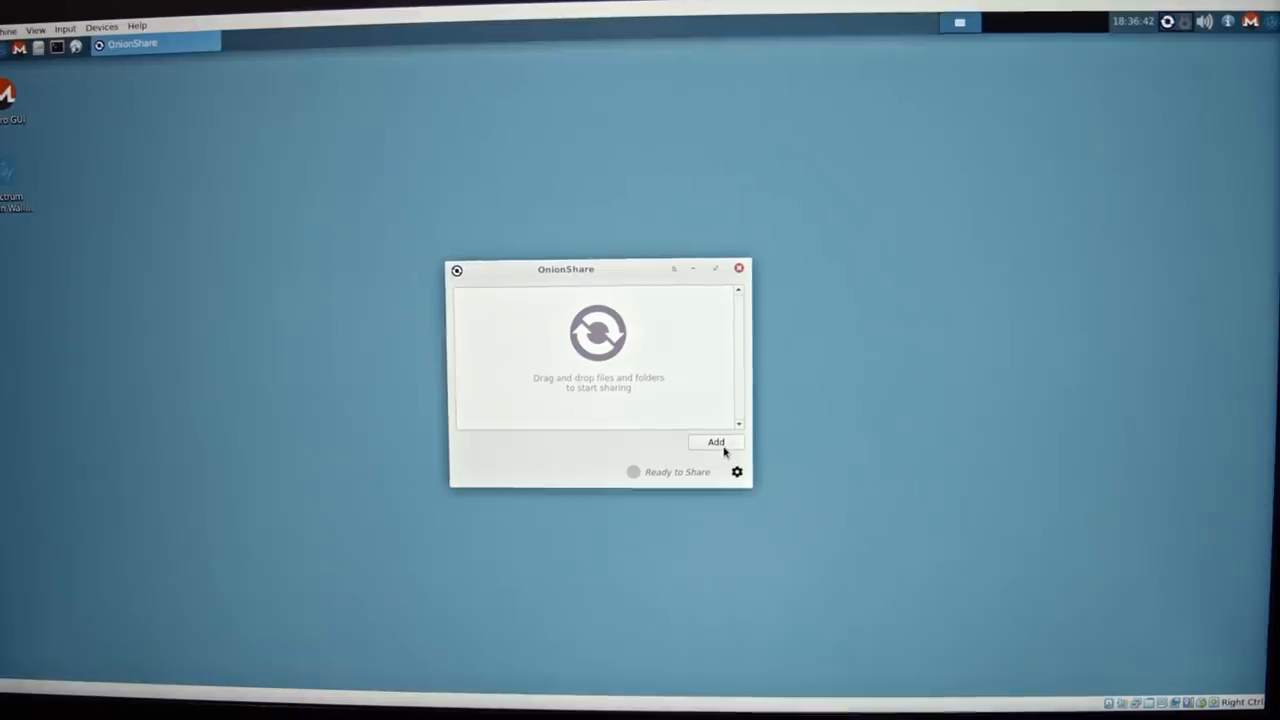
# Add the mp4 from /media/sf_Blockchain to OnionShare, then save new KeePassXC database Passwords.kdbx.
pyautogui.click(715, 442)
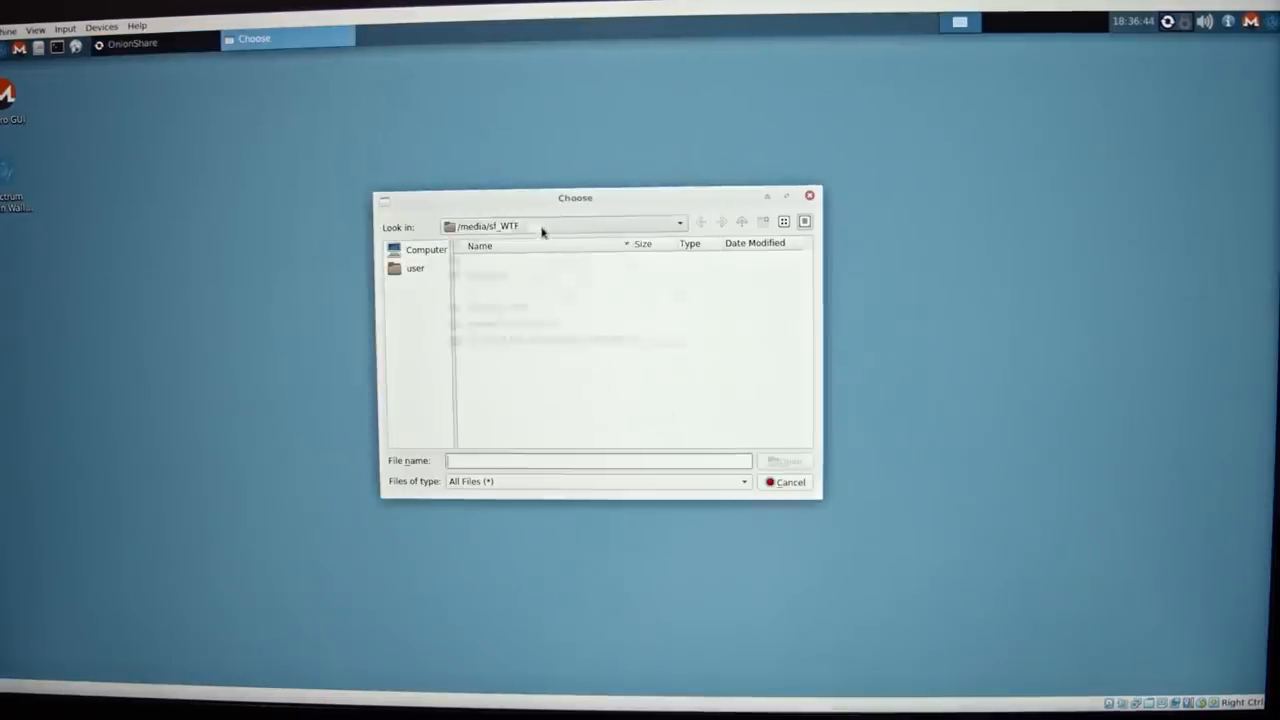
pyautogui.click(680, 225)
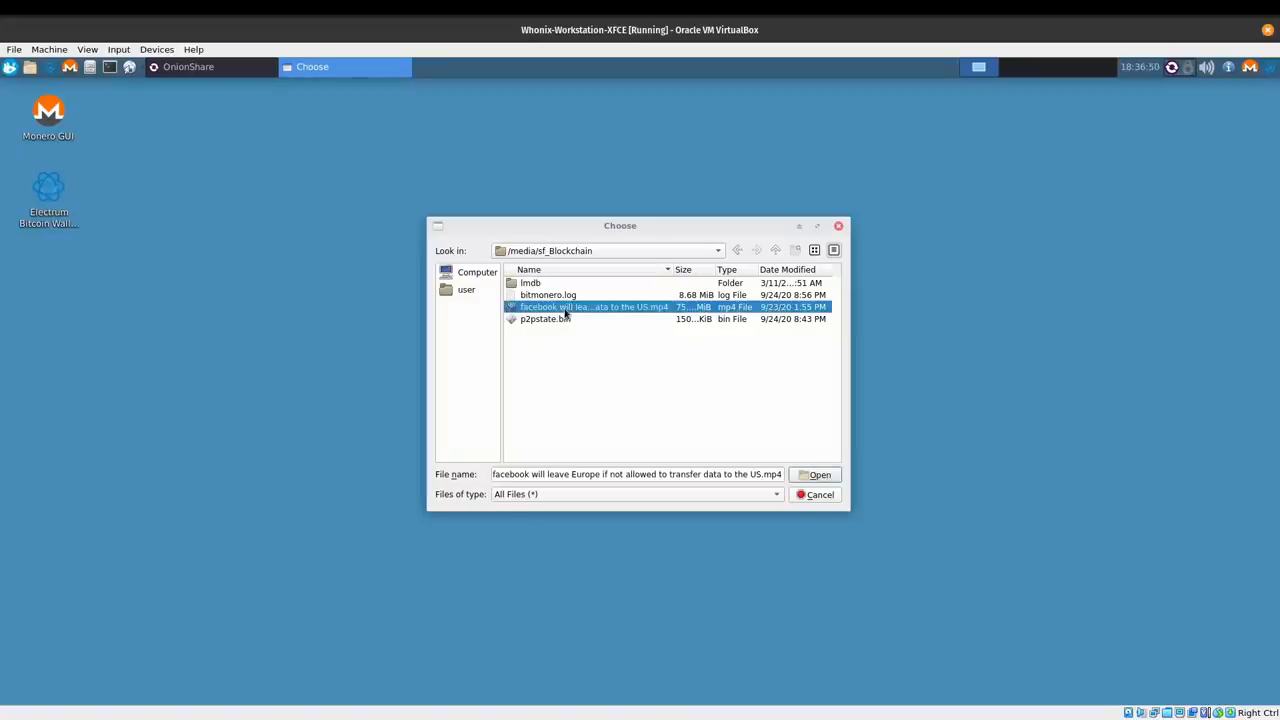
pyautogui.click(814, 474)
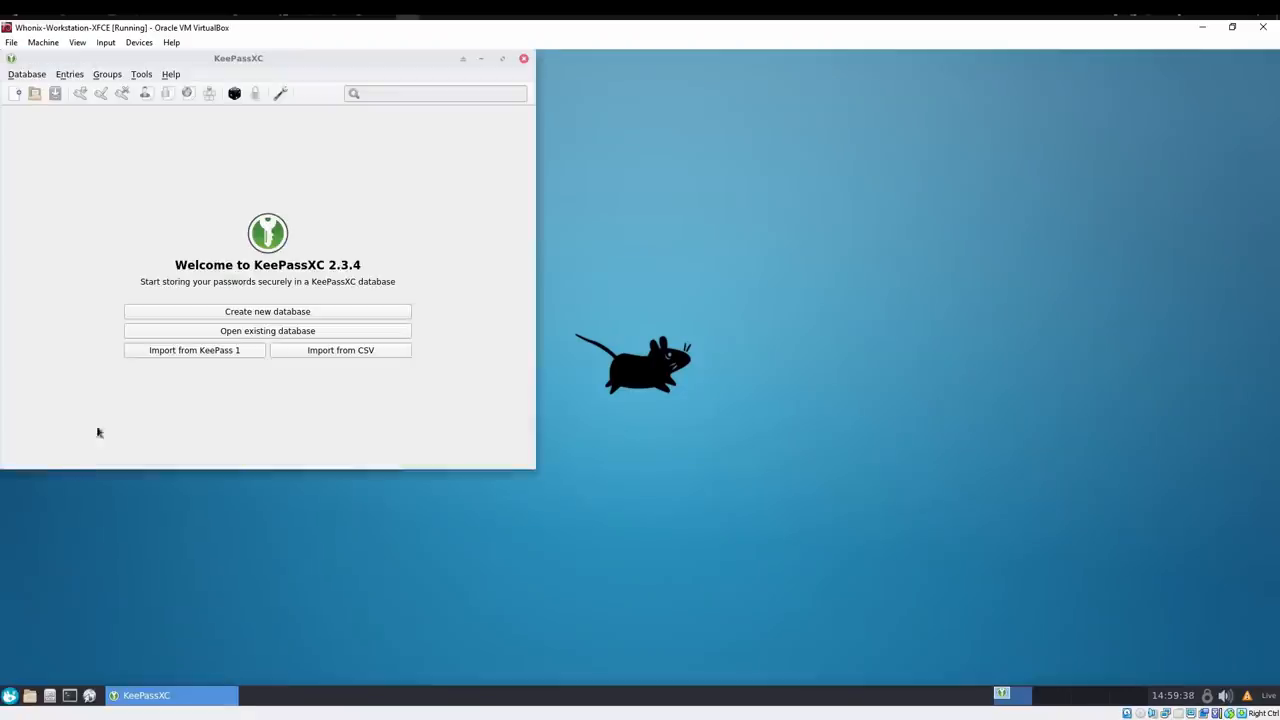
pyautogui.click(267, 311)
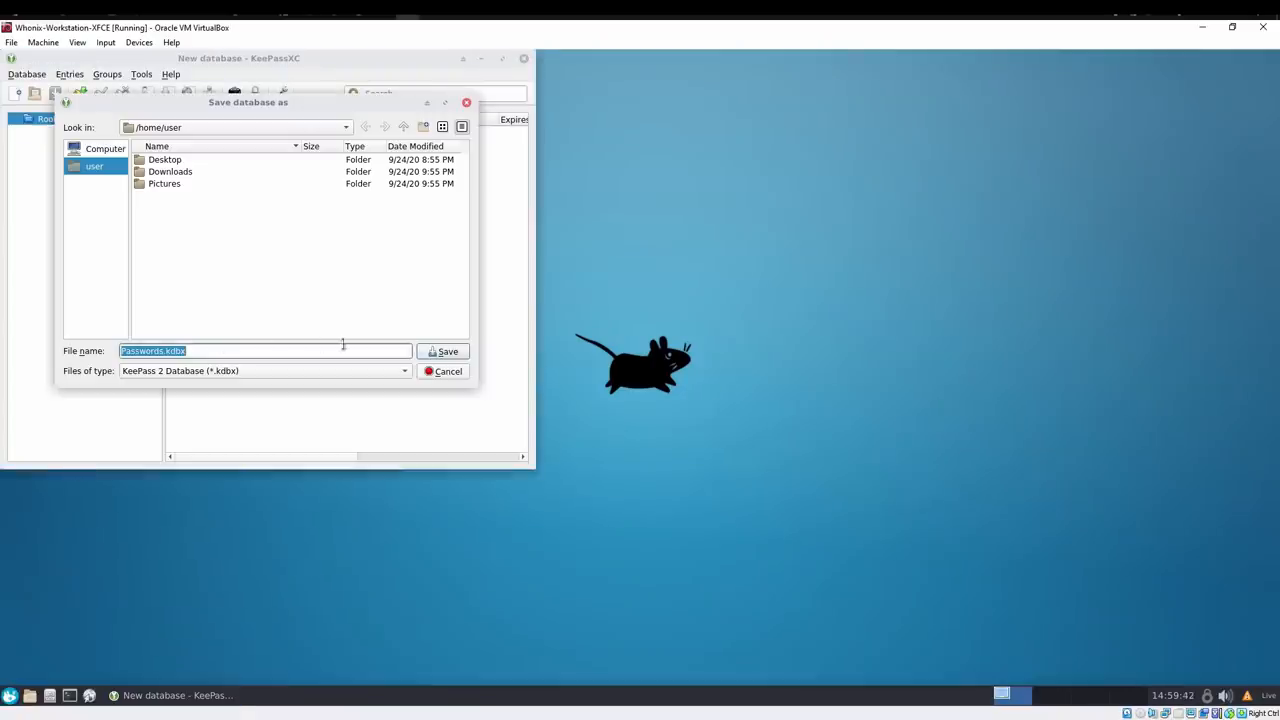
pyautogui.click(443, 351)
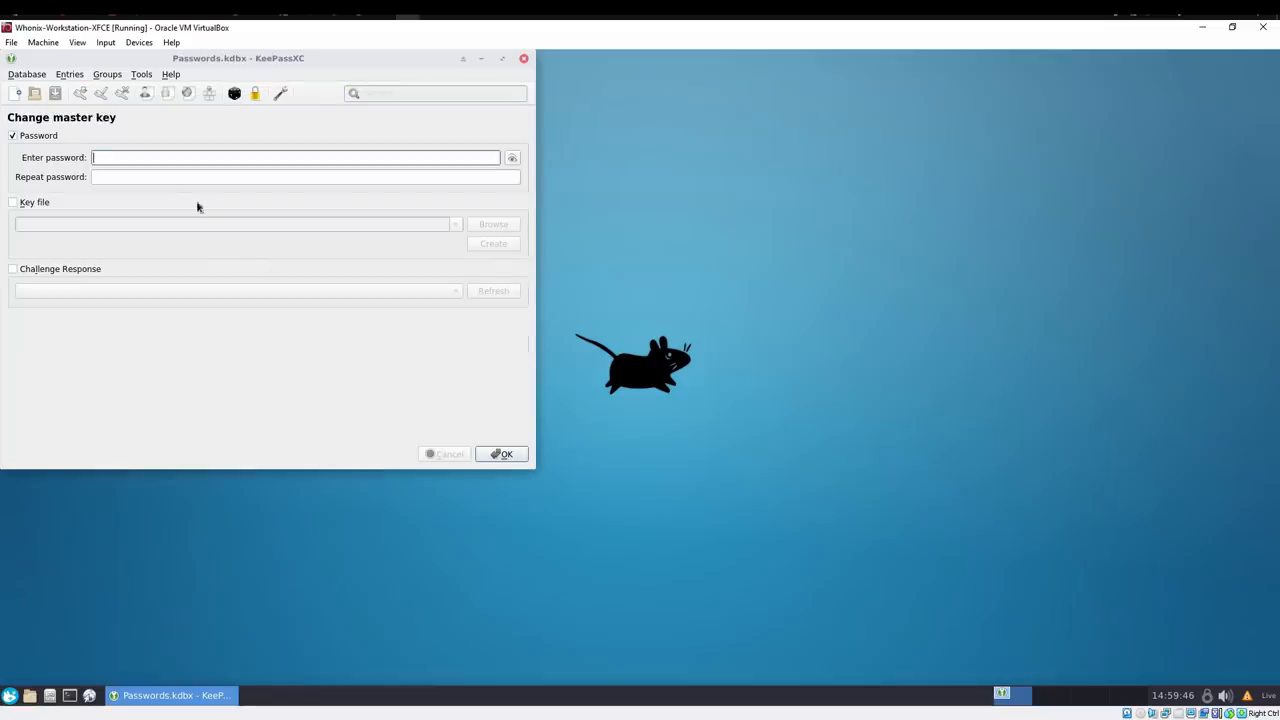